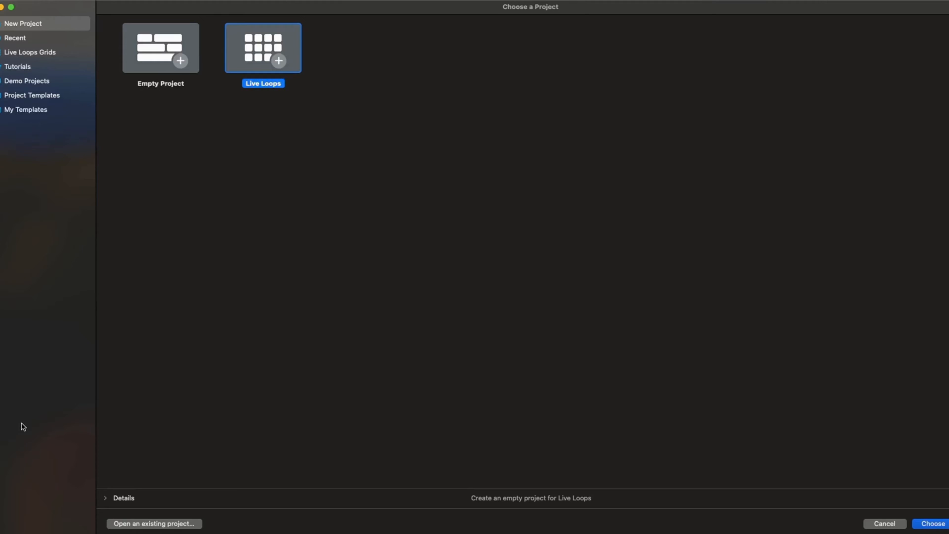
Step: Create an Empty Project with a single audio track named Audio 1
{"action": "left_click", "coordinate": [160, 48]}
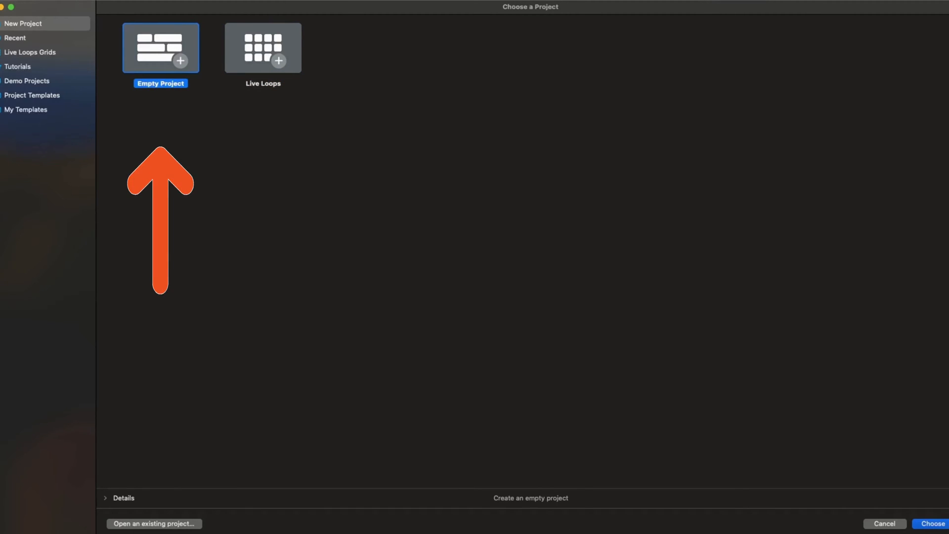
{"action": "left_click", "coordinate": [932, 523]}
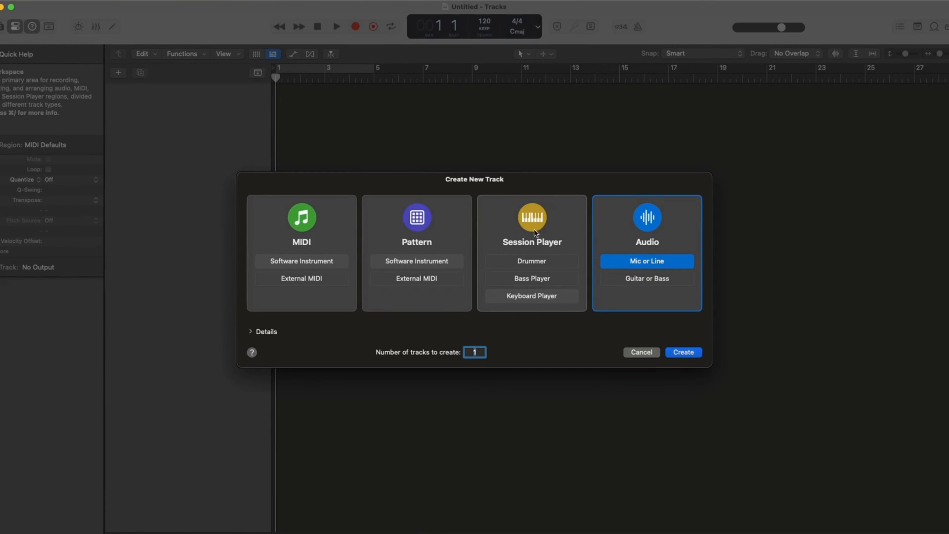
{"action": "mouse_move", "coordinate": [662, 362]}
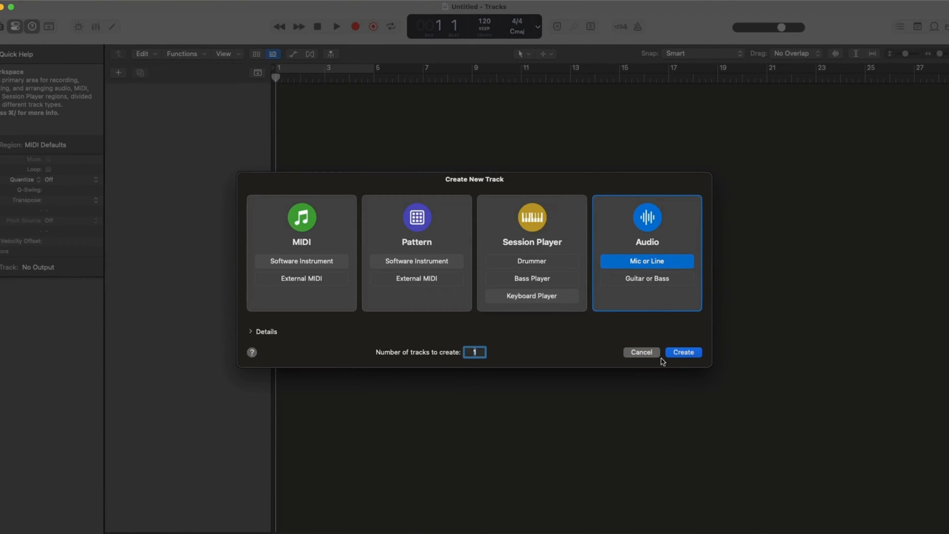
{"action": "left_click", "coordinate": [684, 352]}
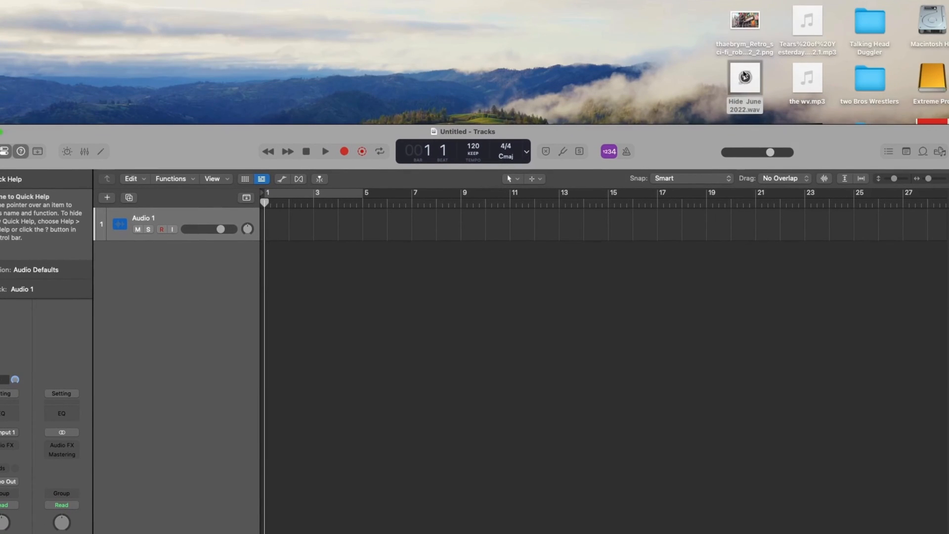
Step: Place Hide June 2022.wav from the desktop onto Audio 1 starting at bar 1
{"action": "left_click_drag", "start_coordinate": [744, 77], "coordinate": [306, 226]}
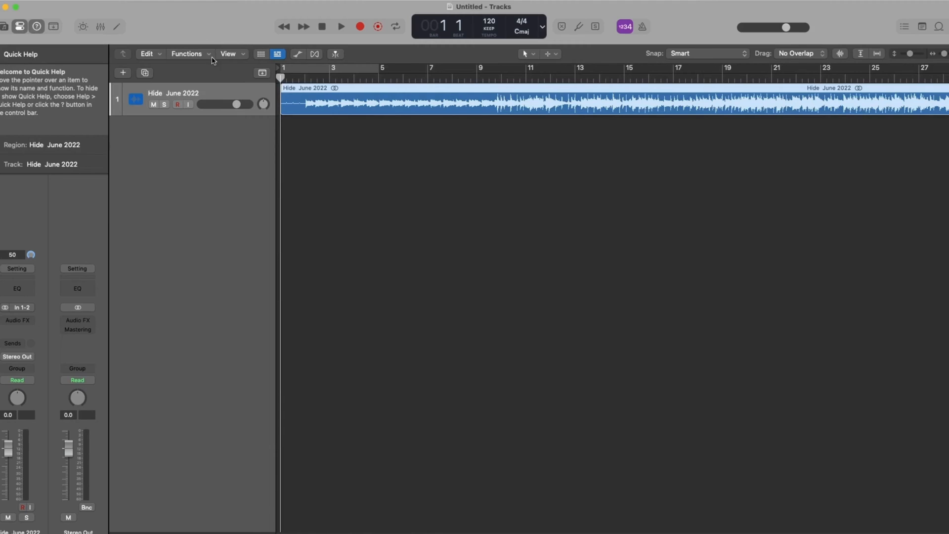
Step: Run Stem Splitter on the region with Vocals, Drums, Bass and Other all checked
{"action": "left_click", "coordinate": [187, 54]}
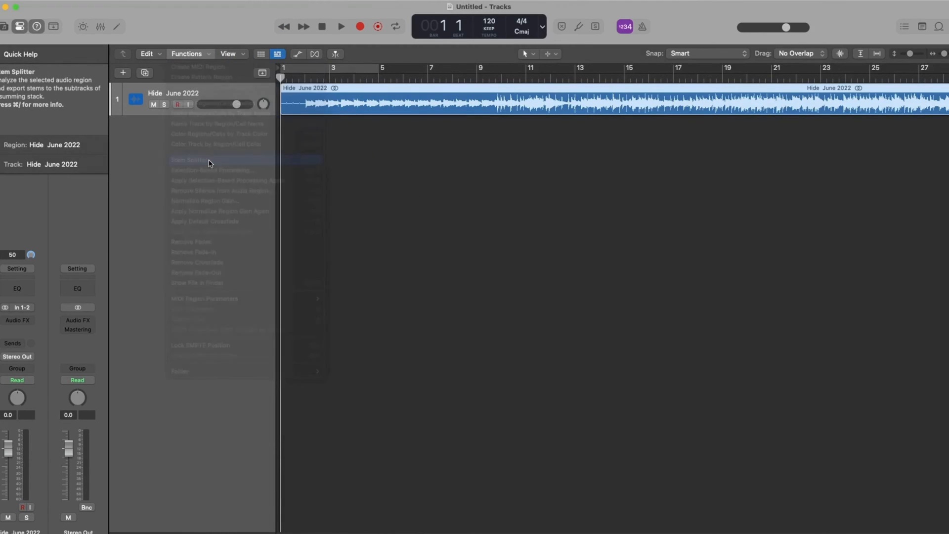
{"action": "left_click", "coordinate": [189, 160]}
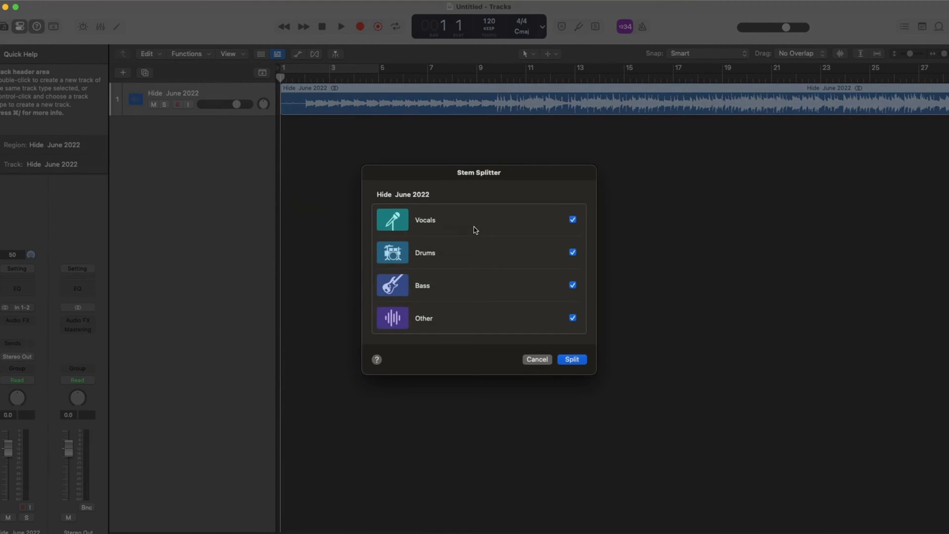
{"action": "mouse_move", "coordinate": [433, 299]}
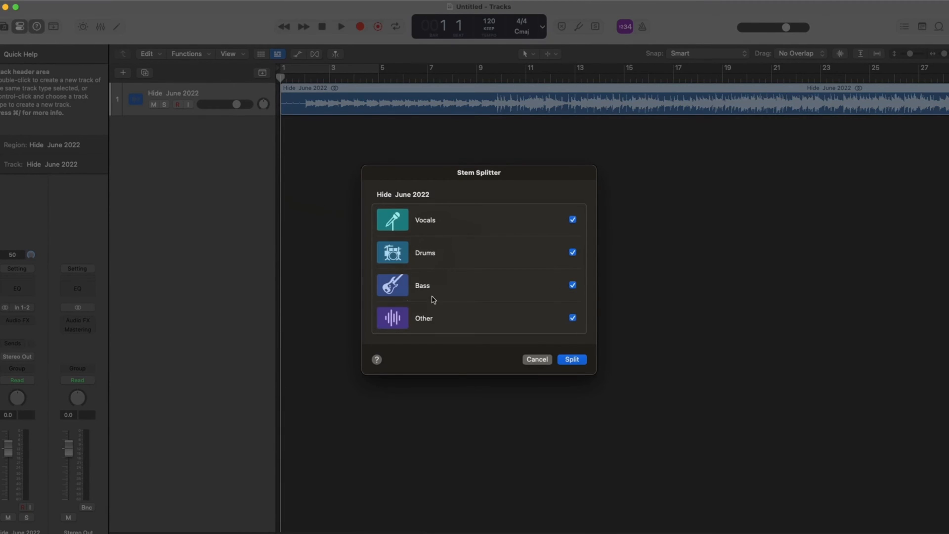
{"action": "mouse_move", "coordinate": [570, 359]}
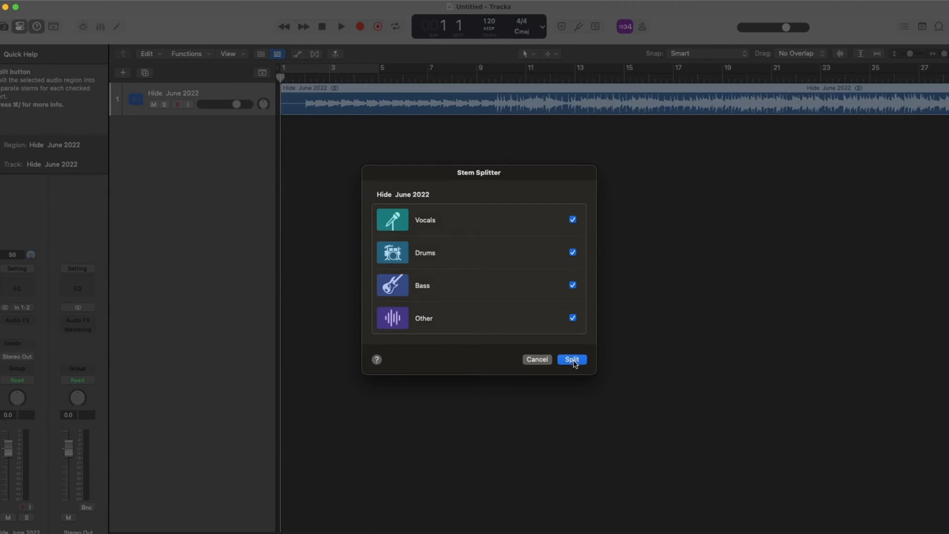
{"action": "left_click", "coordinate": [571, 359]}
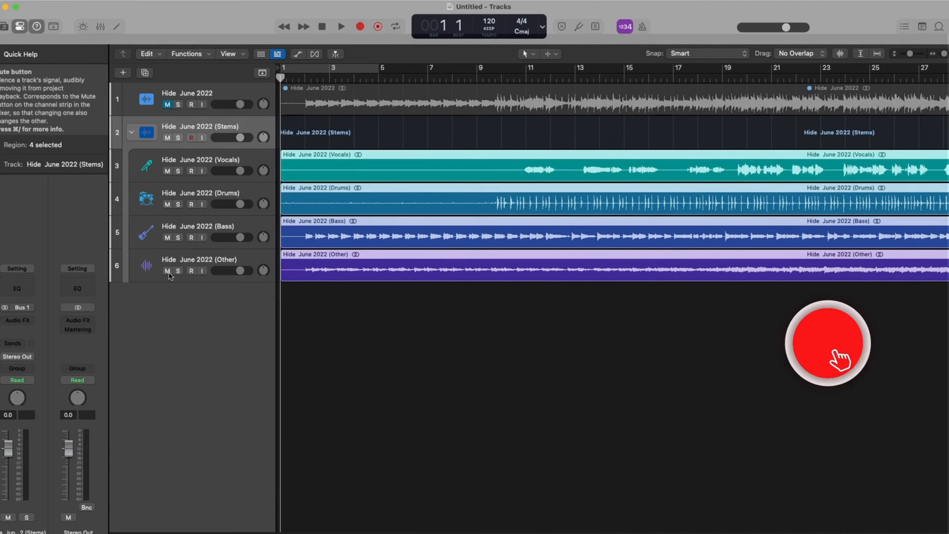
Step: Solo the Hide June 2022 (Other) track and play so only that stem sounds
{"action": "left_click", "coordinate": [178, 271]}
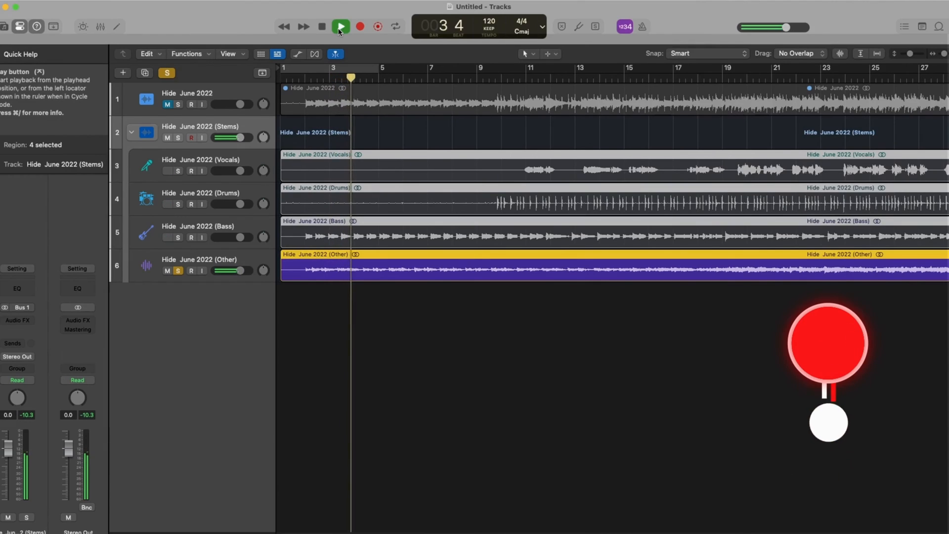
{"action": "left_click", "coordinate": [340, 25]}
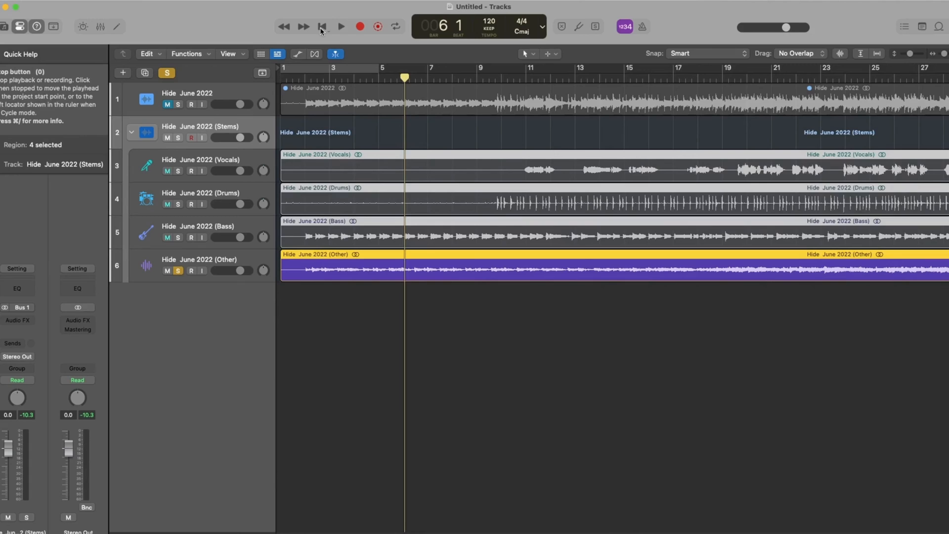
{"action": "left_click", "coordinate": [341, 25]}
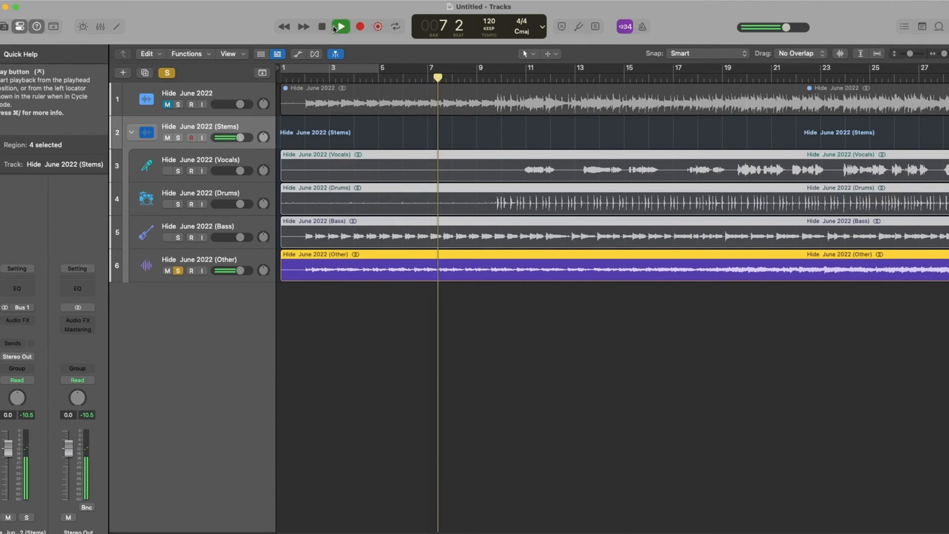
Step: Move the solo from the Other track to the Vocals track during playback, ending near bar 23
{"action": "left_click", "coordinate": [321, 26]}
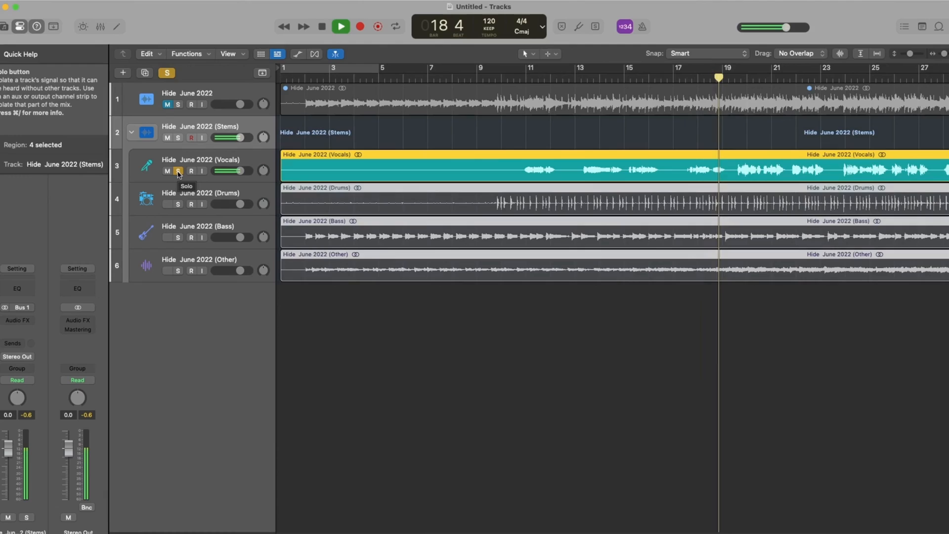
{"action": "left_click", "coordinate": [322, 26]}
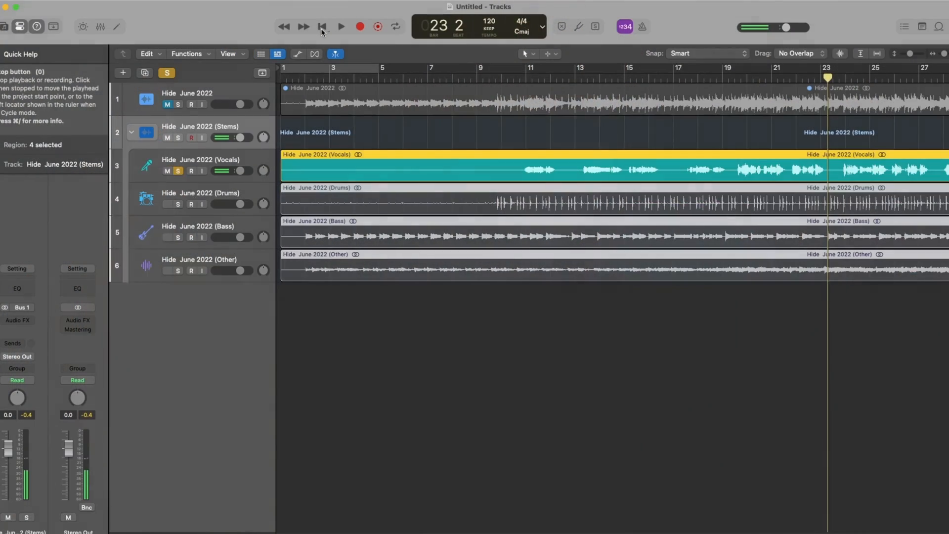